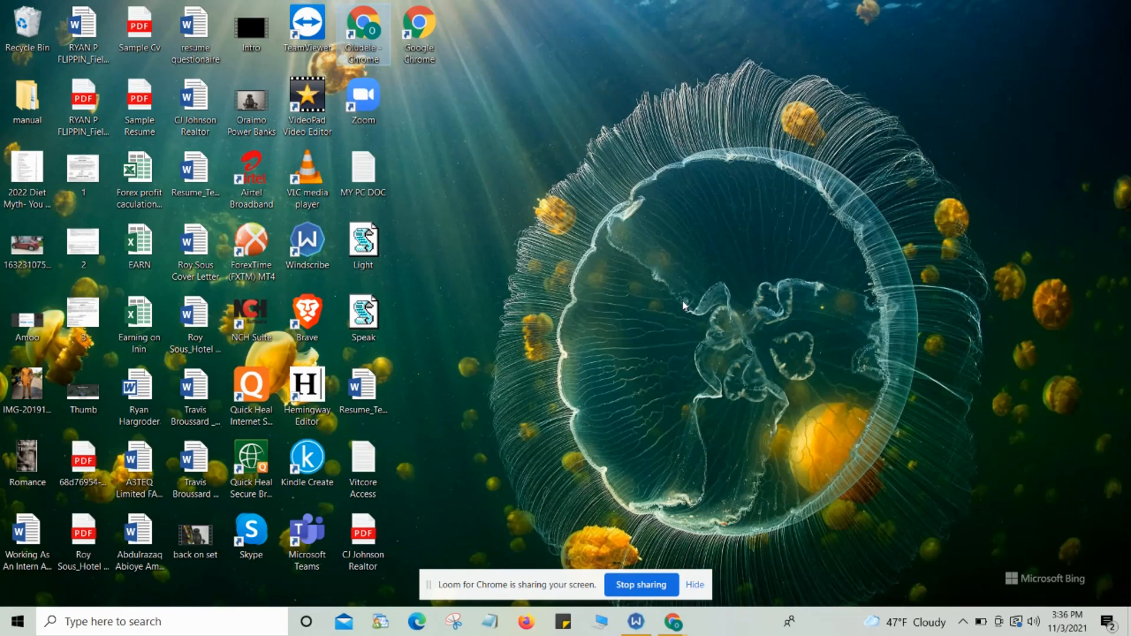
{"action": "mouse_move", "coordinate": [933, 509]}
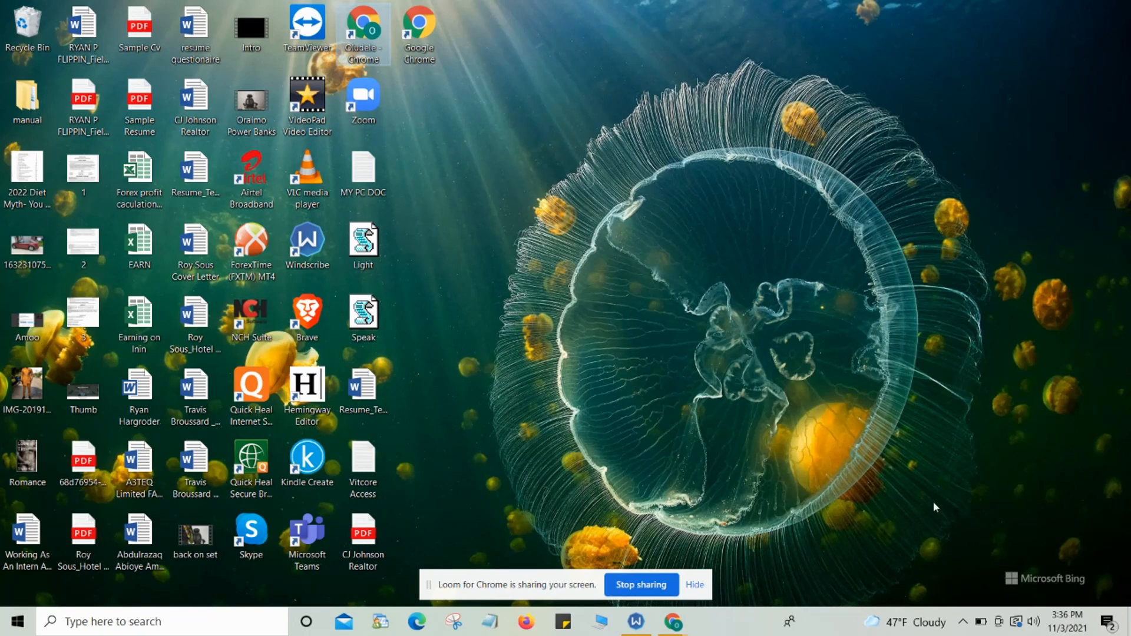
{"action": "mouse_move", "coordinate": [966, 621]}
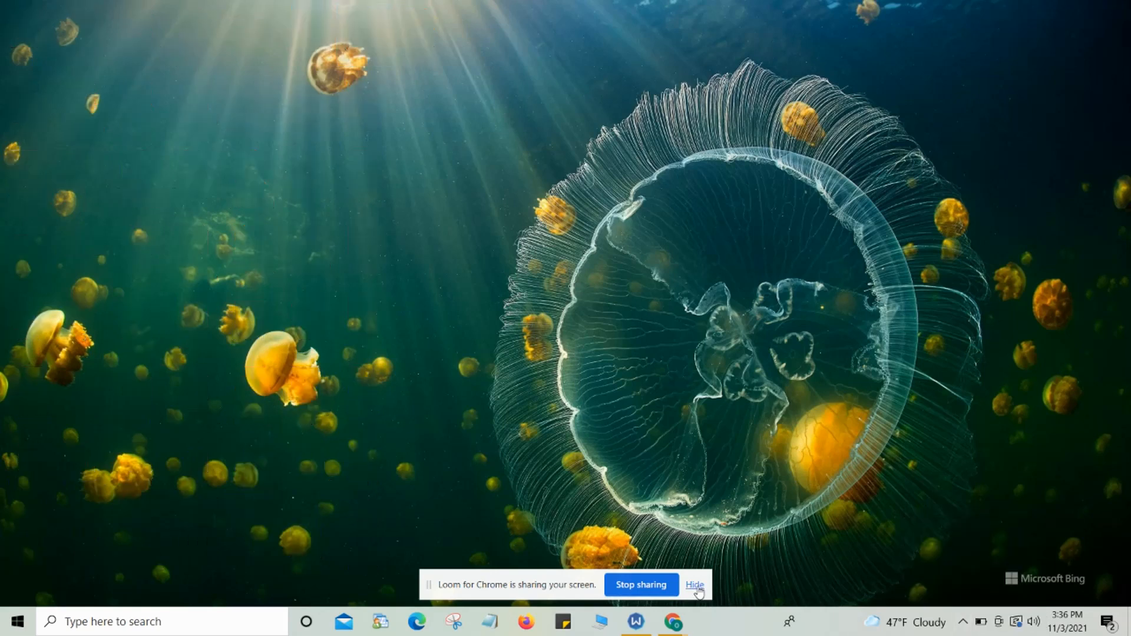
Begin the free Windows 11 upgrade via Download and install and accept its license terms
{"action": "left_click", "coordinate": [693, 584]}
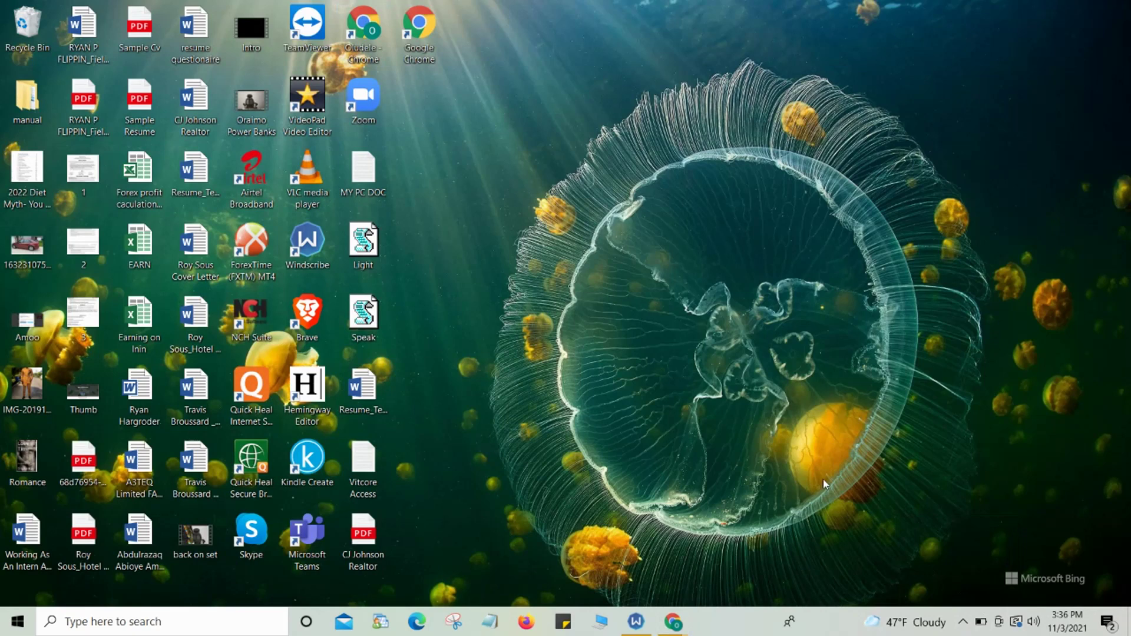
{"action": "mouse_move", "coordinate": [822, 480]}
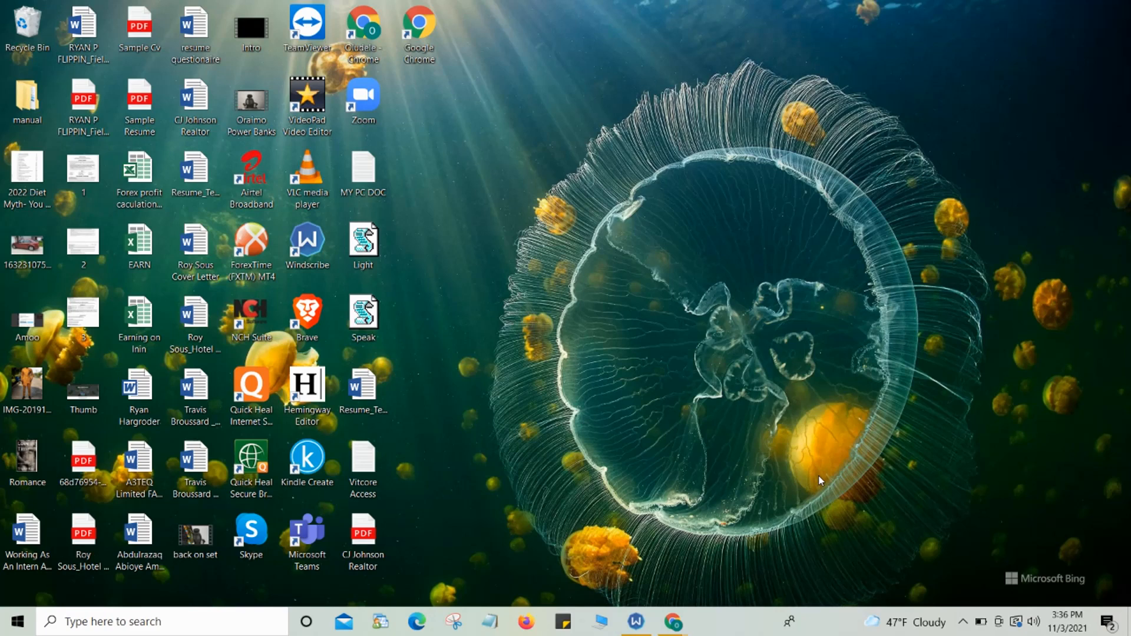
{"action": "mouse_move", "coordinate": [924, 526]}
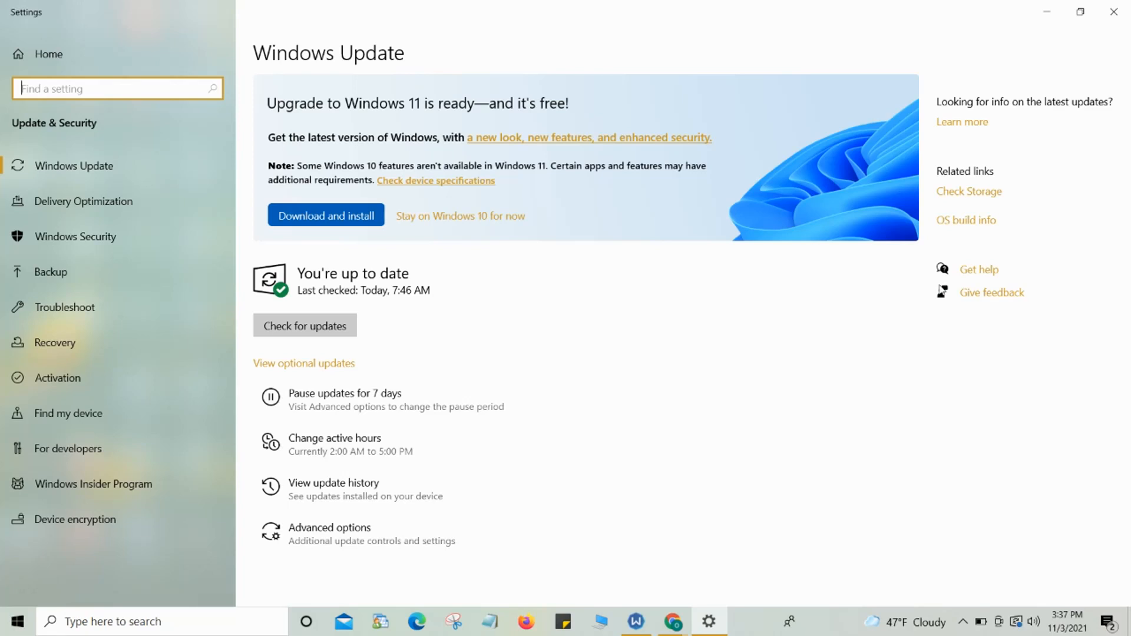
{"action": "mouse_move", "coordinate": [568, 342]}
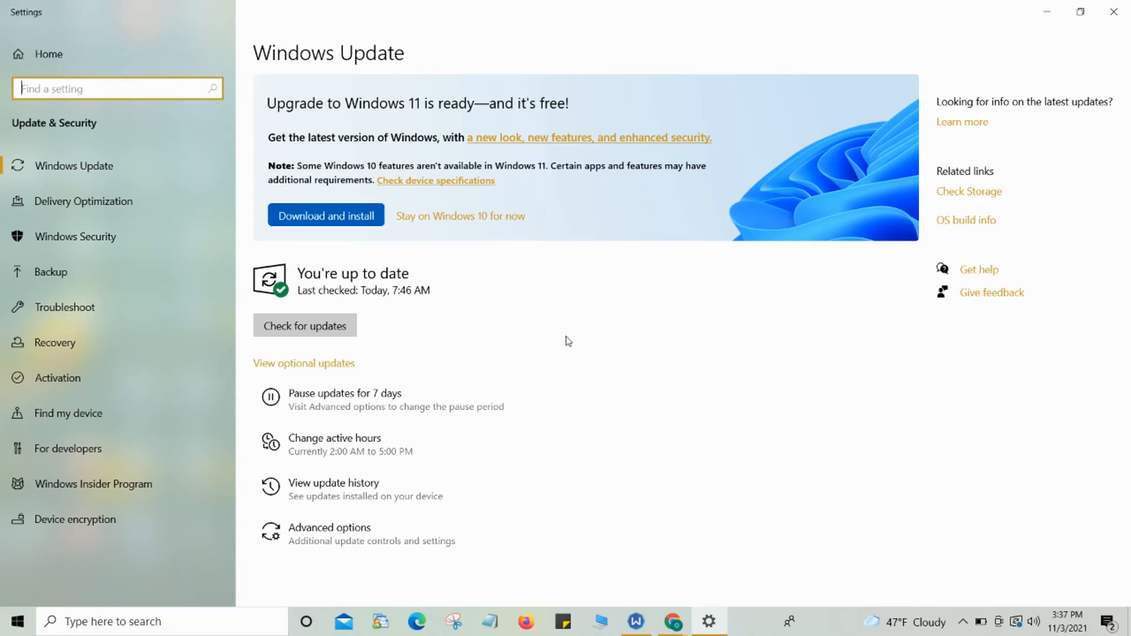
{"action": "mouse_move", "coordinate": [467, 260]}
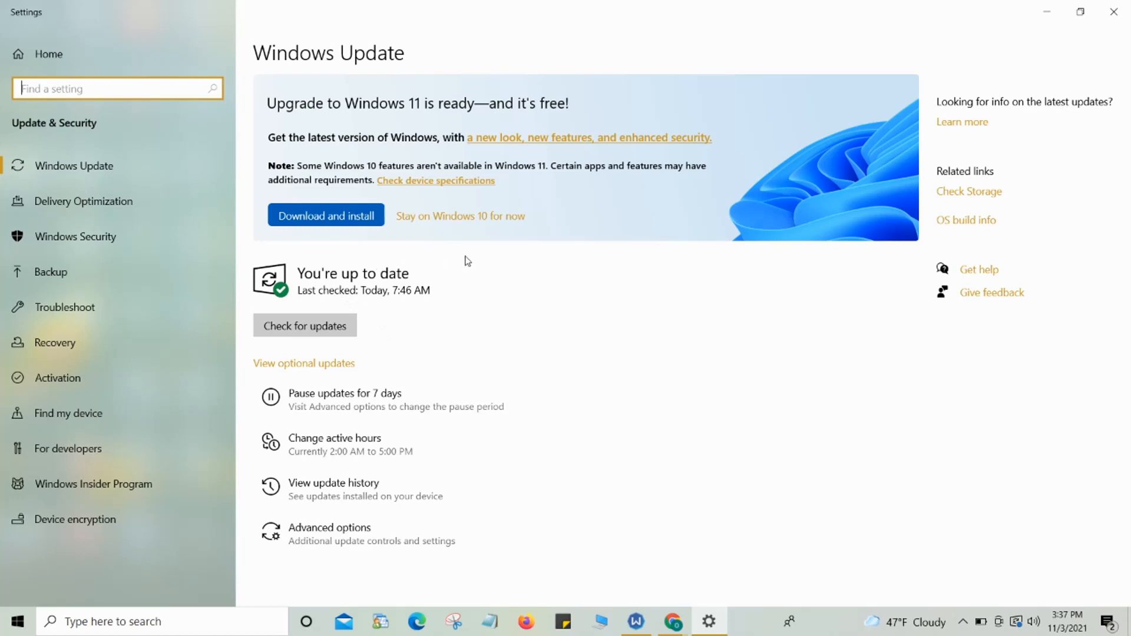
{"action": "mouse_move", "coordinate": [450, 224]}
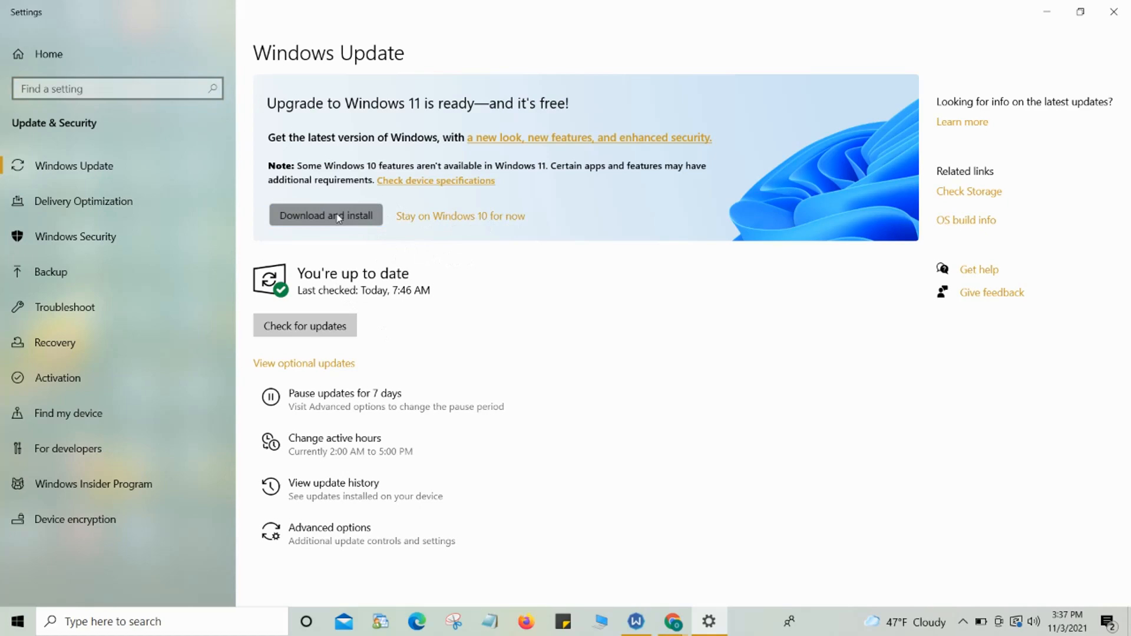
{"action": "left_click", "coordinate": [325, 216]}
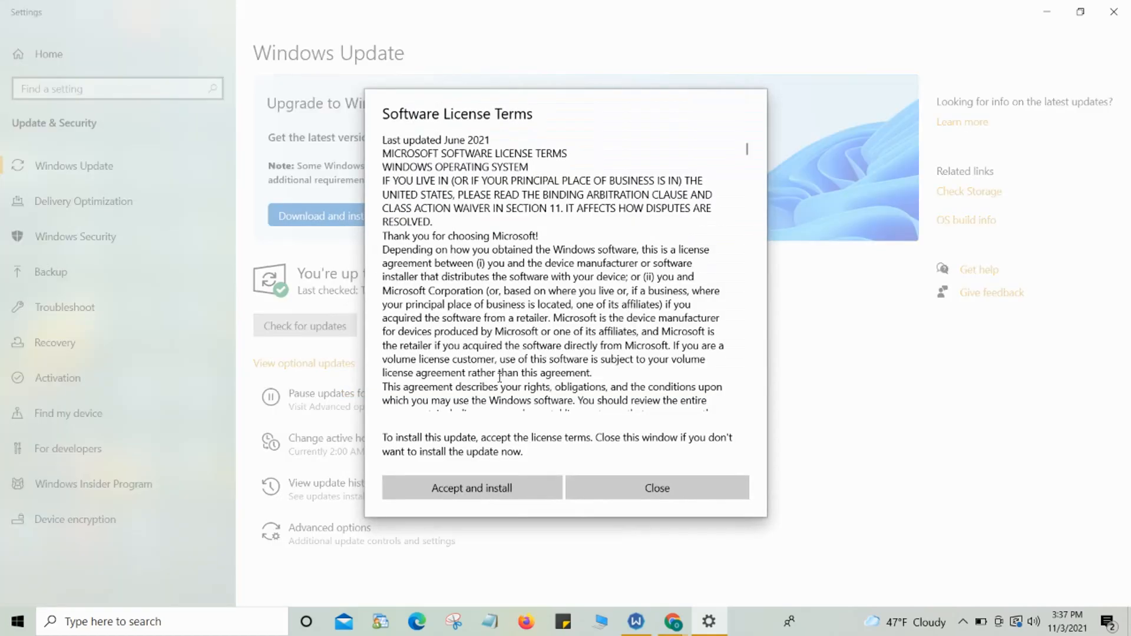
{"action": "mouse_move", "coordinate": [570, 447]}
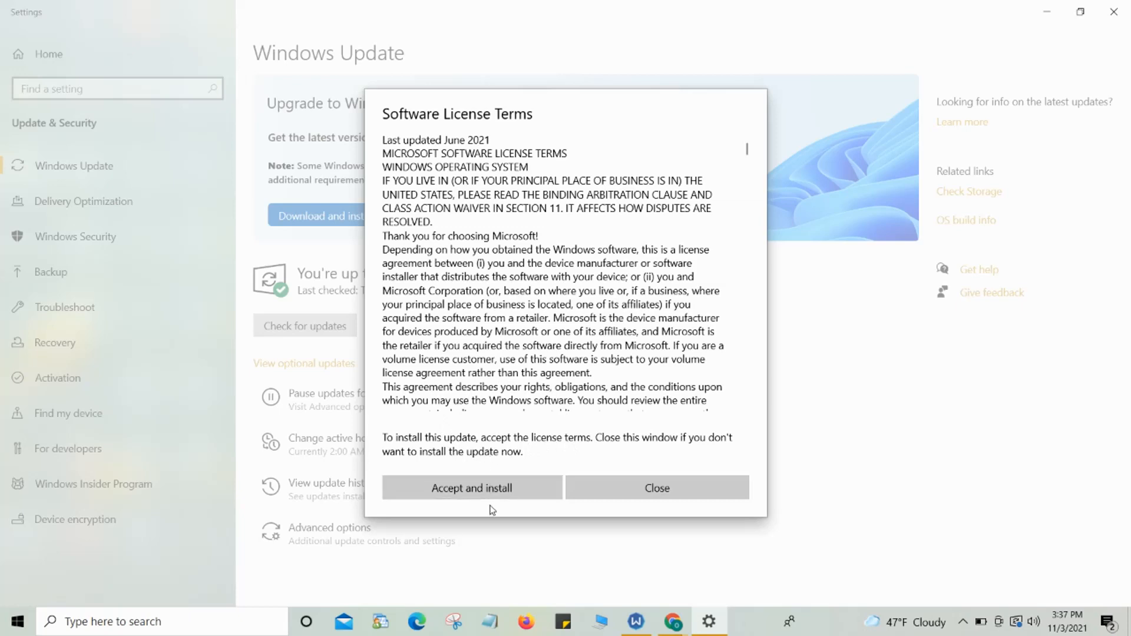
{"action": "left_click", "coordinate": [658, 487]}
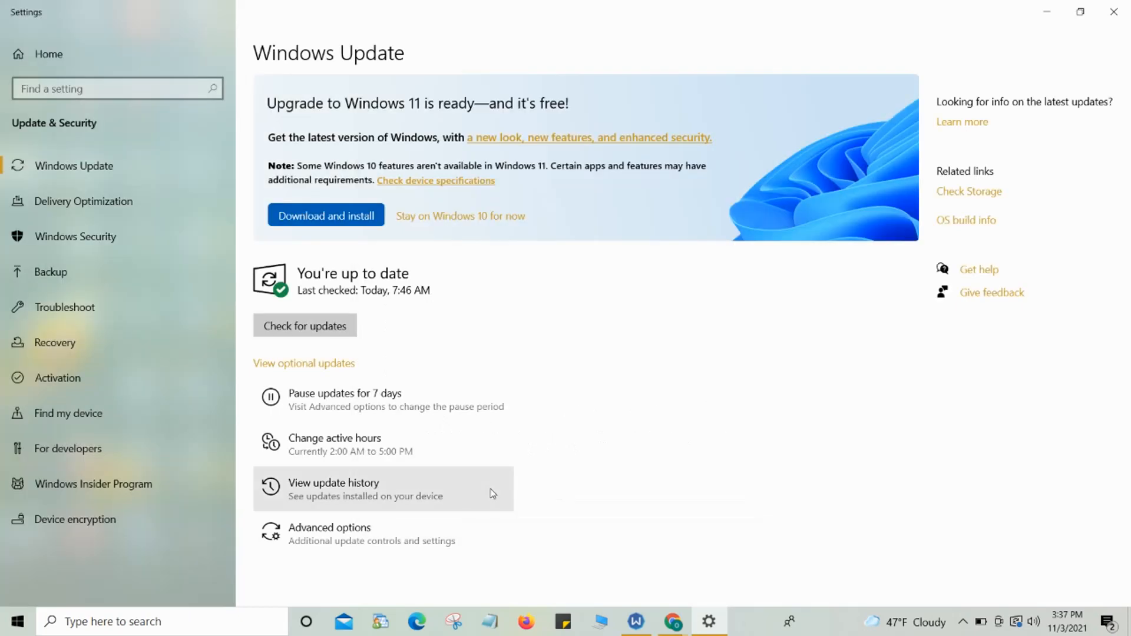
Leave the Windows Update page until Upgrade to Windows 11 reports Downloading - 0%
{"action": "left_click", "coordinate": [325, 214]}
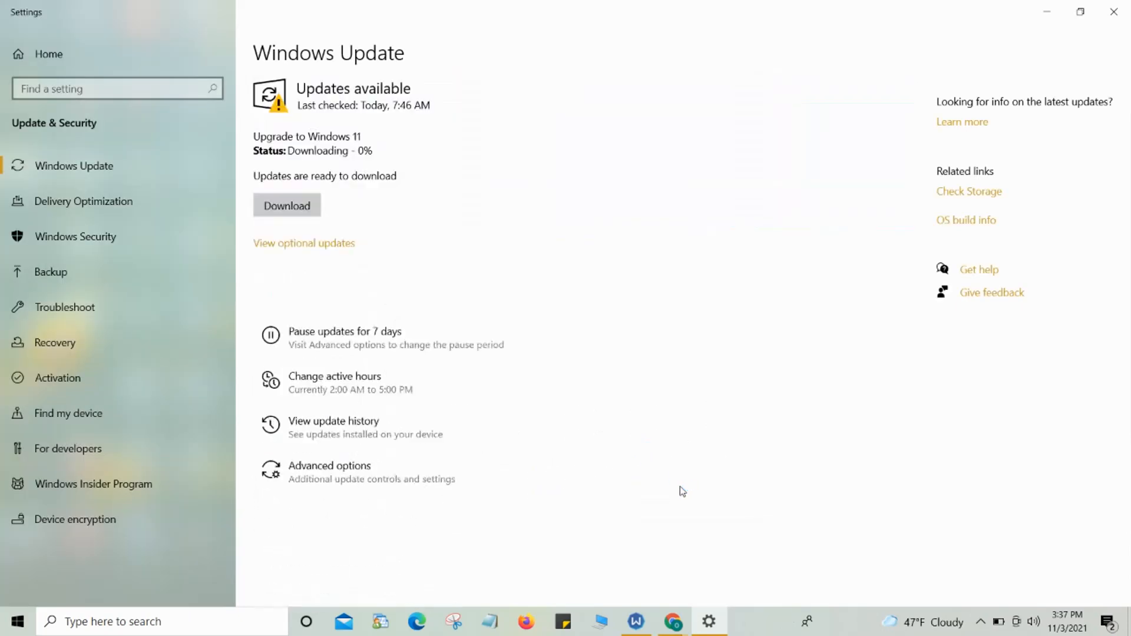
{"action": "left_click", "coordinate": [286, 205]}
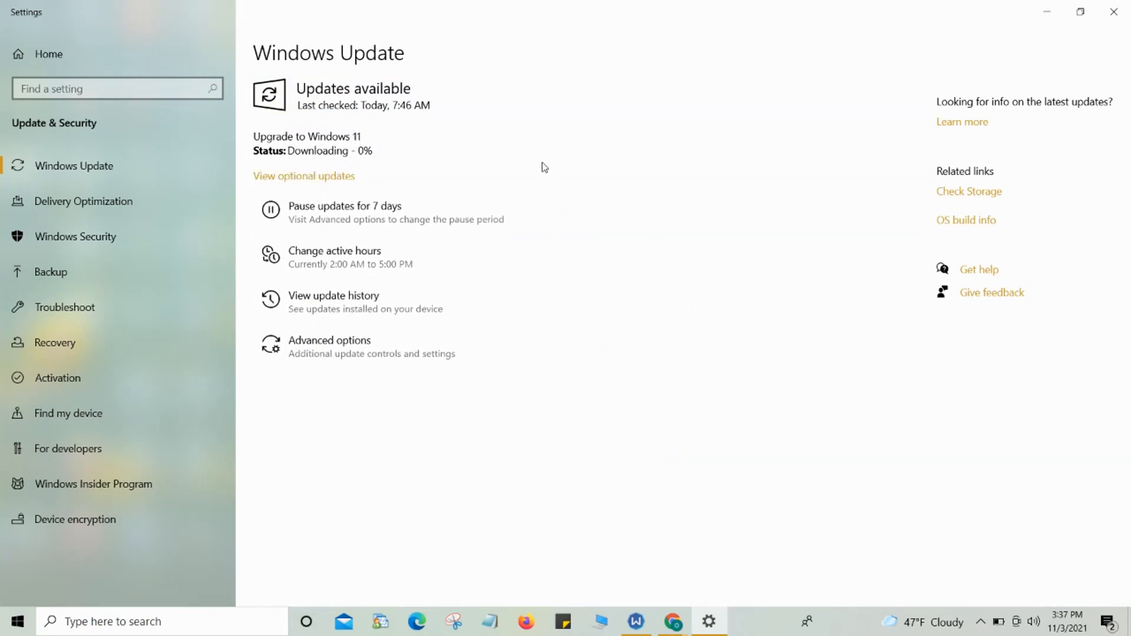
{"action": "mouse_move", "coordinate": [373, 172]}
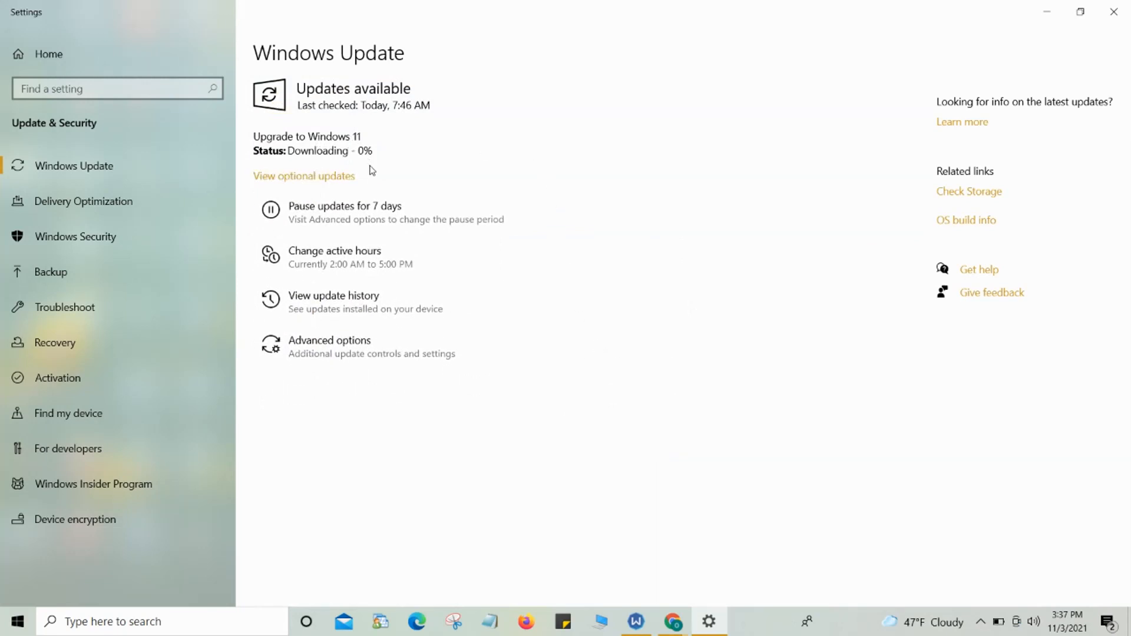
{"action": "mouse_move", "coordinate": [351, 143]}
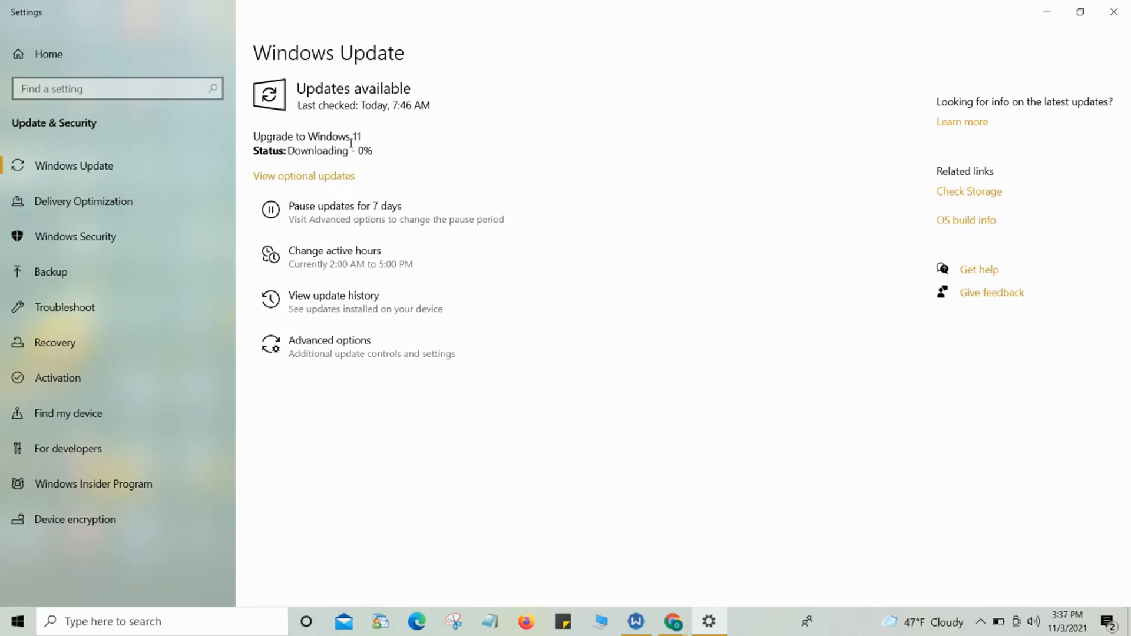
{"action": "mouse_move", "coordinate": [333, 166]}
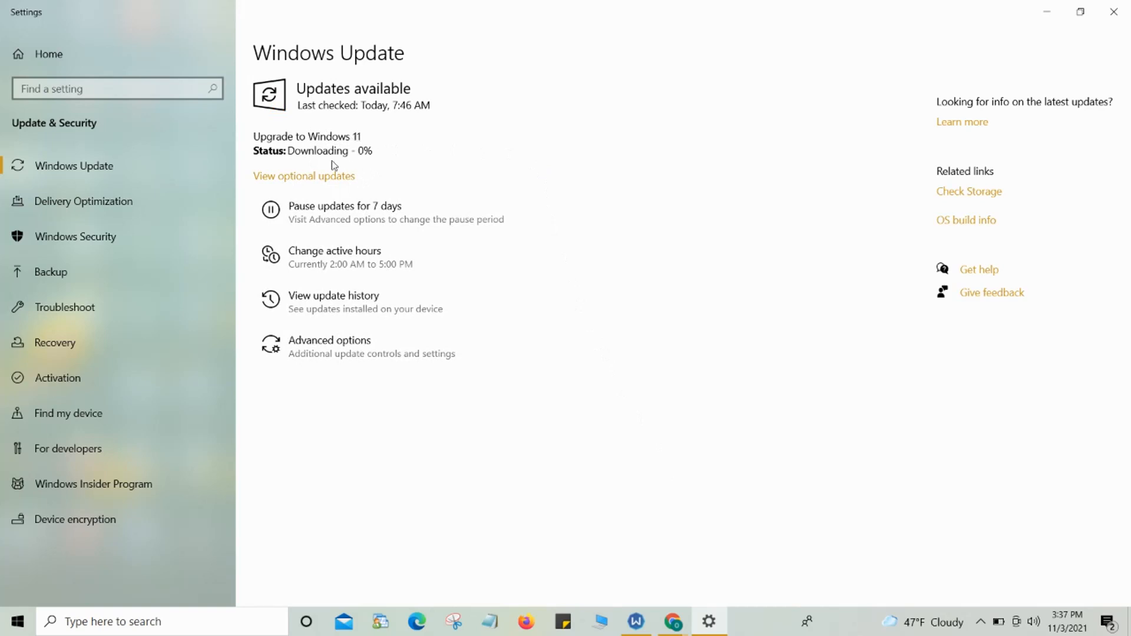
{"action": "mouse_move", "coordinate": [264, 186]}
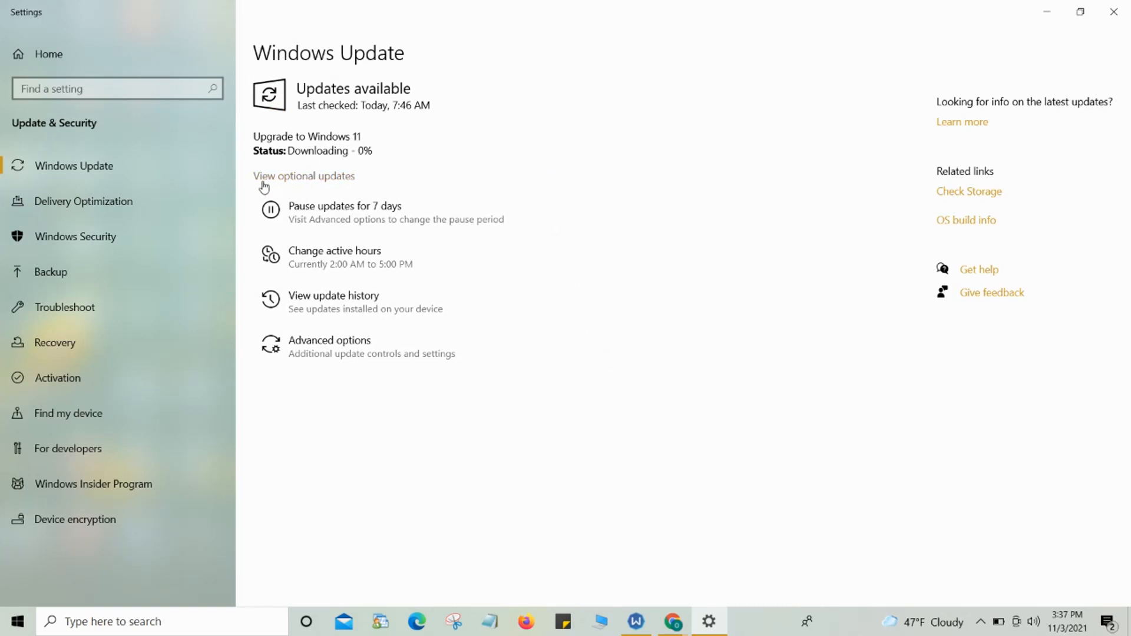